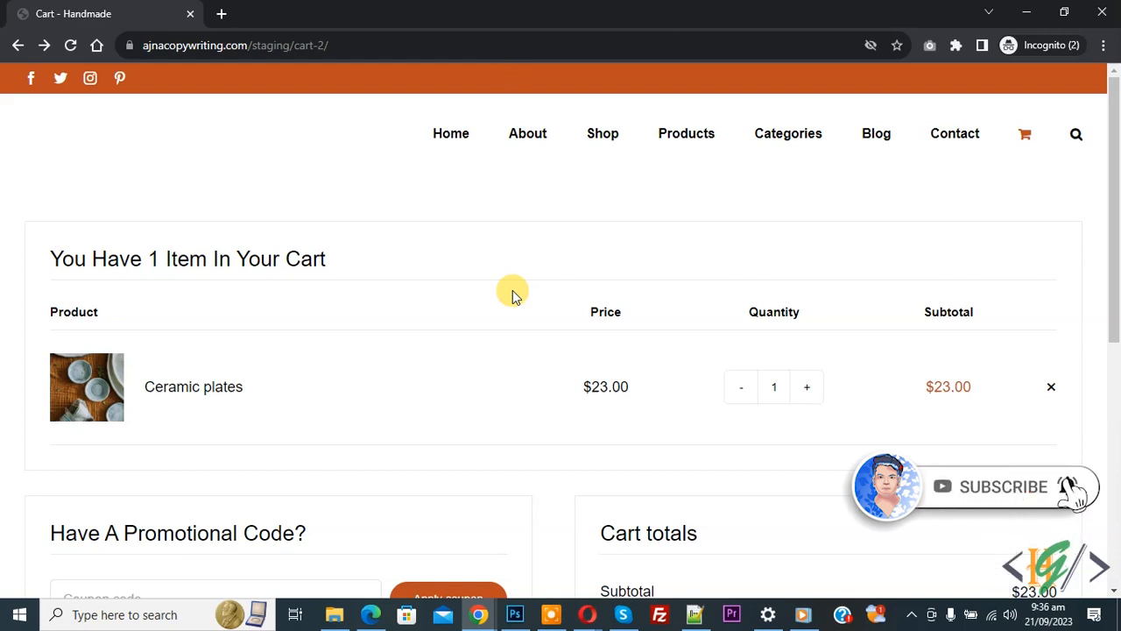
pyautogui.moveTo(431, 284)
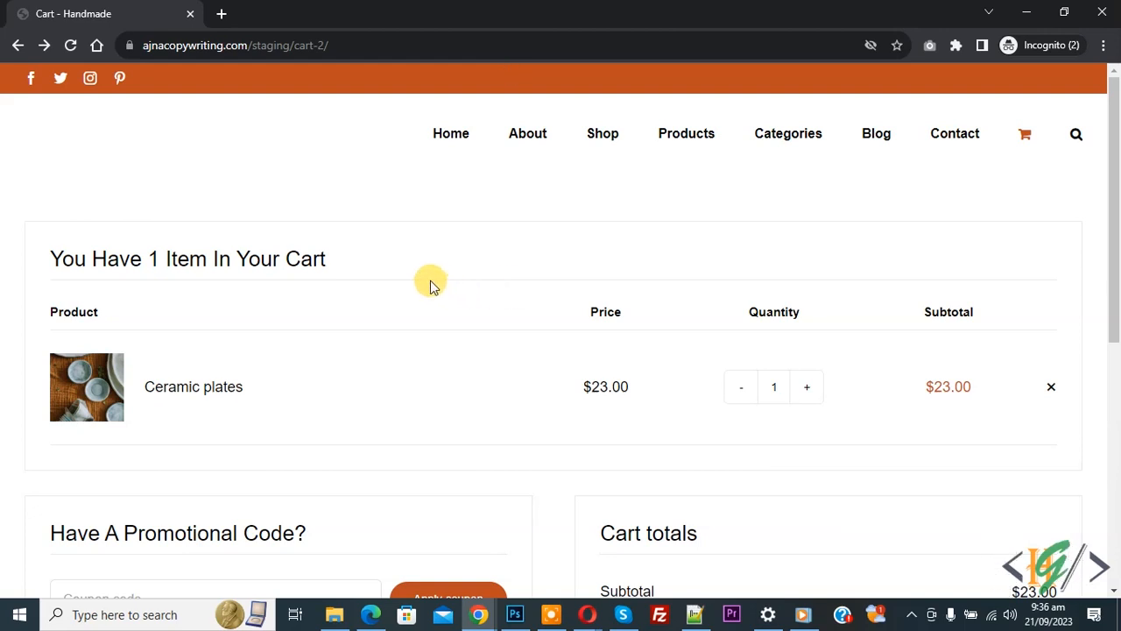
pyautogui.moveTo(487, 246)
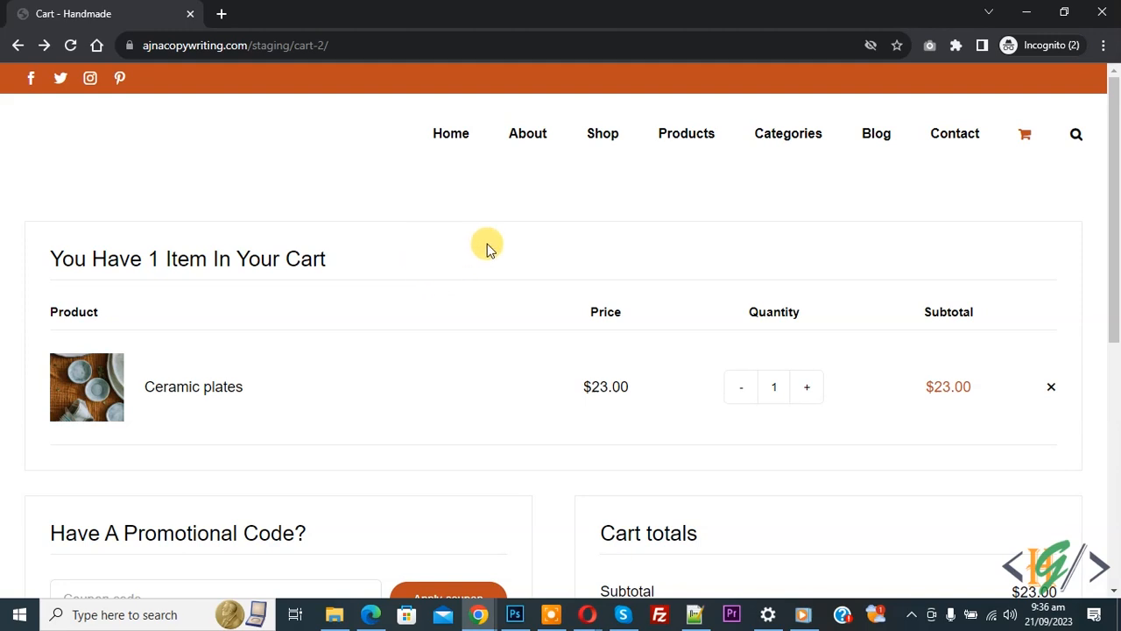
# Proceed from the cart with one Ceramic plates item to checkout and review the Billing details form
pyautogui.scroll(-3)
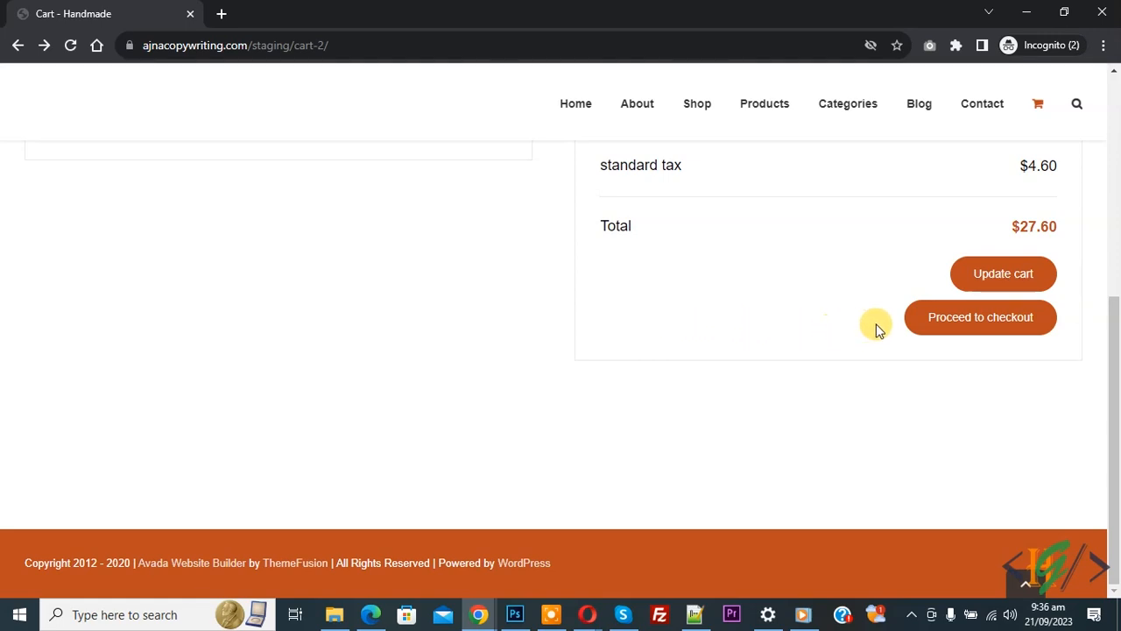
pyautogui.click(979, 317)
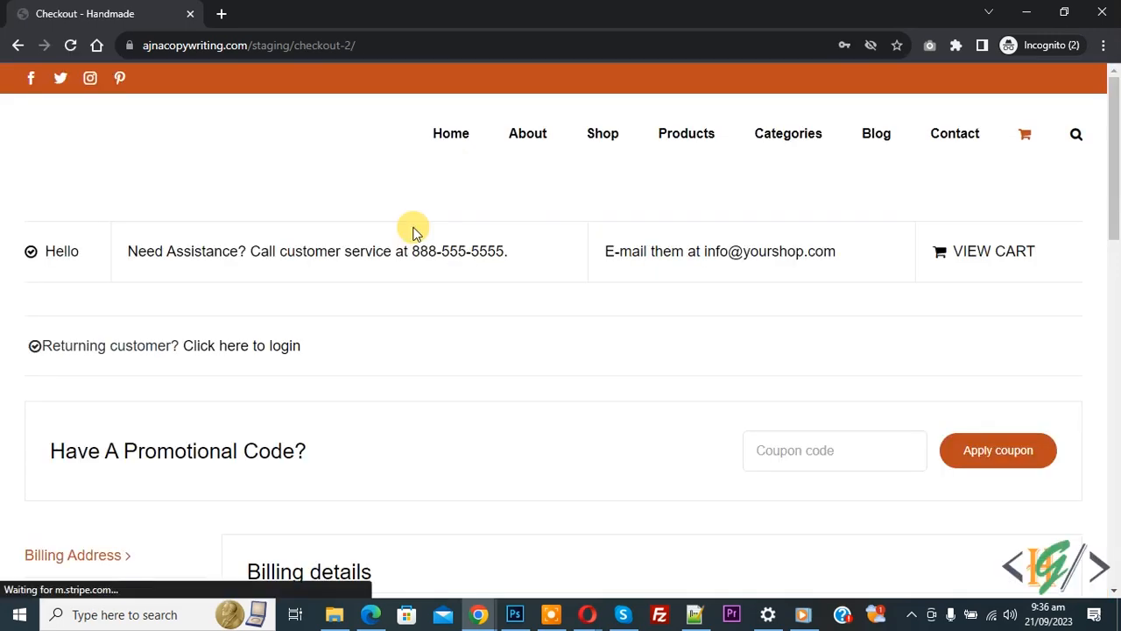
pyautogui.scroll(-3)
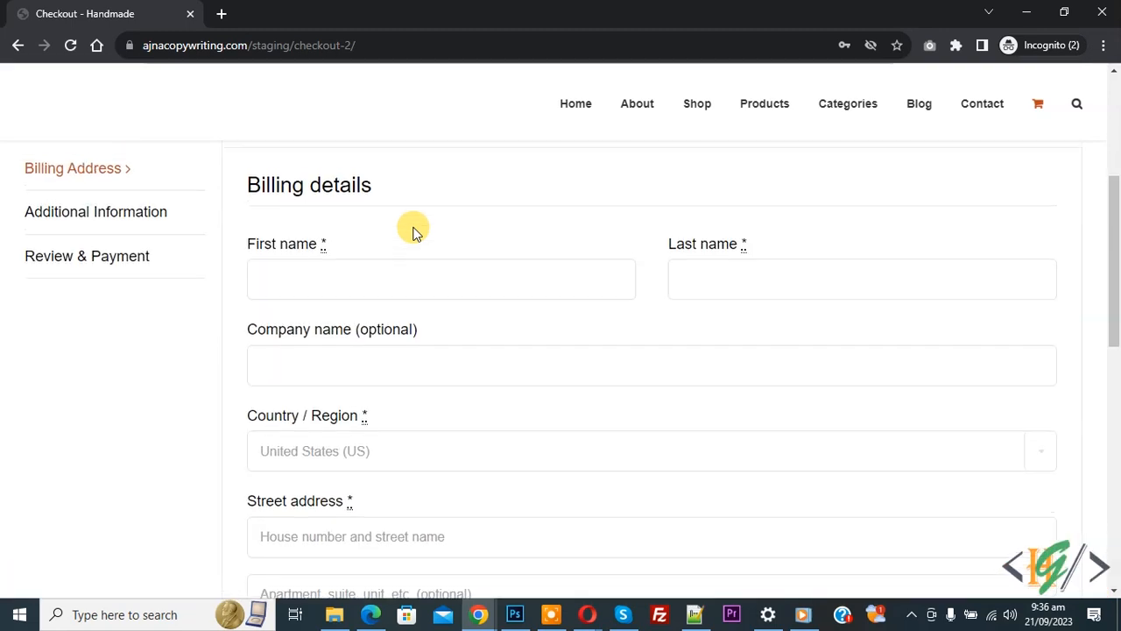
pyautogui.scroll(3)
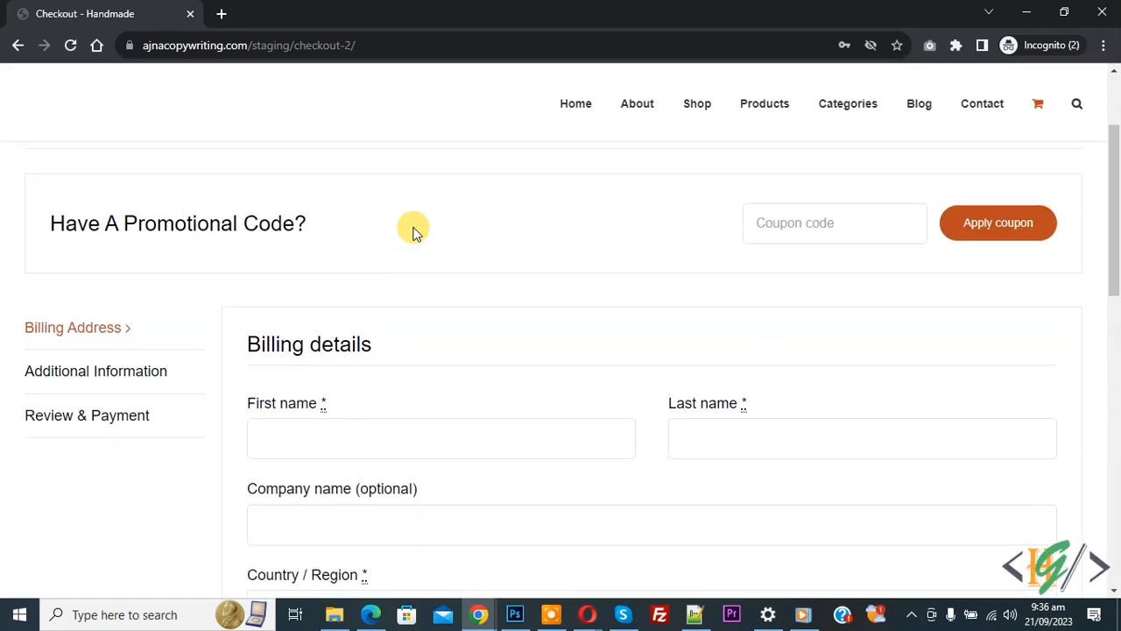
pyautogui.moveTo(422, 265)
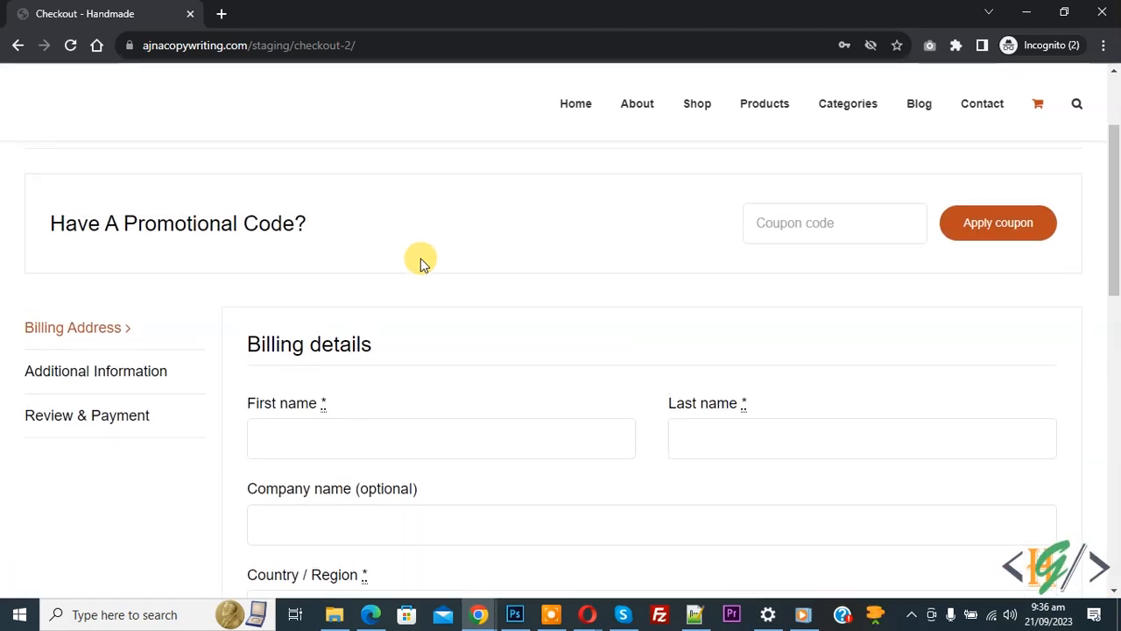
pyautogui.moveTo(435, 288)
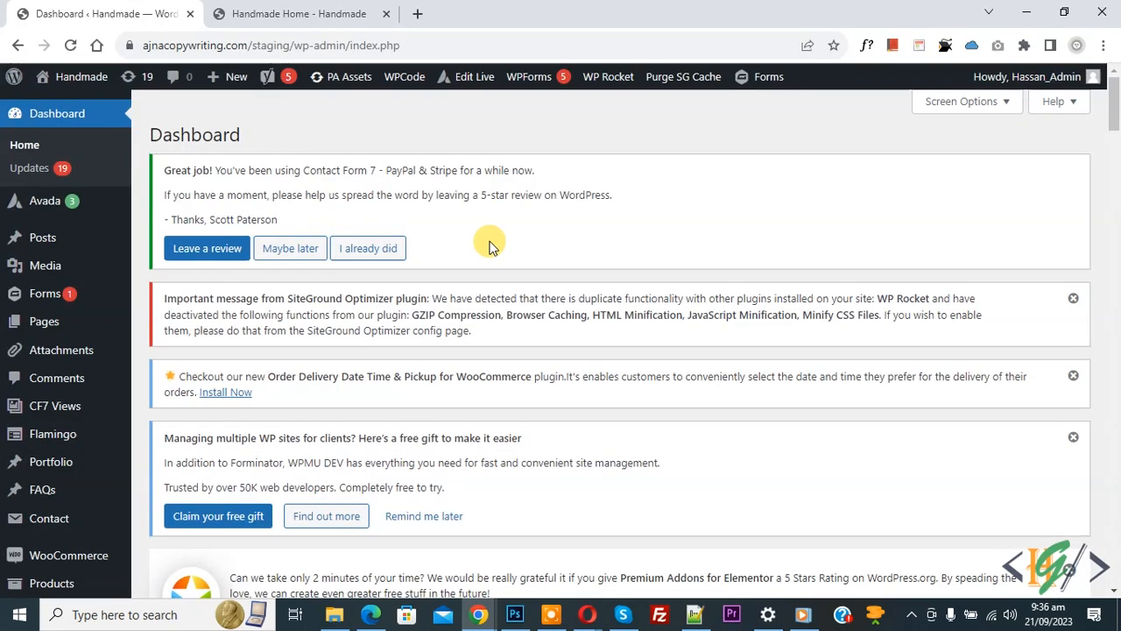
# Reach the Accounts & Privacy section of the WooCommerce settings
pyautogui.scroll(-3)
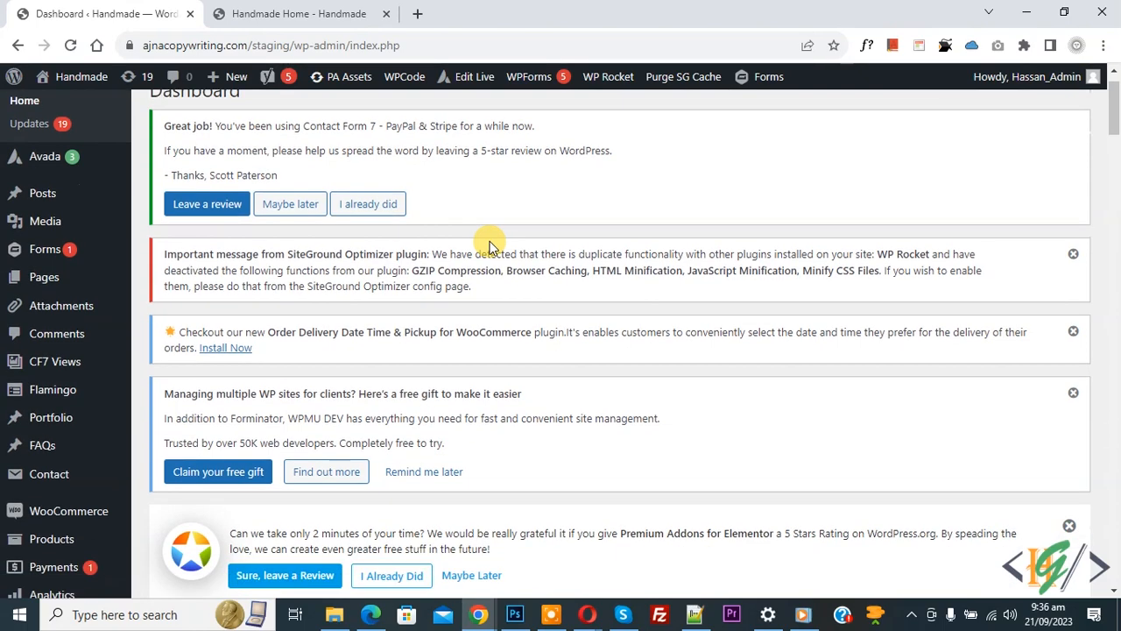
pyautogui.scroll(-3)
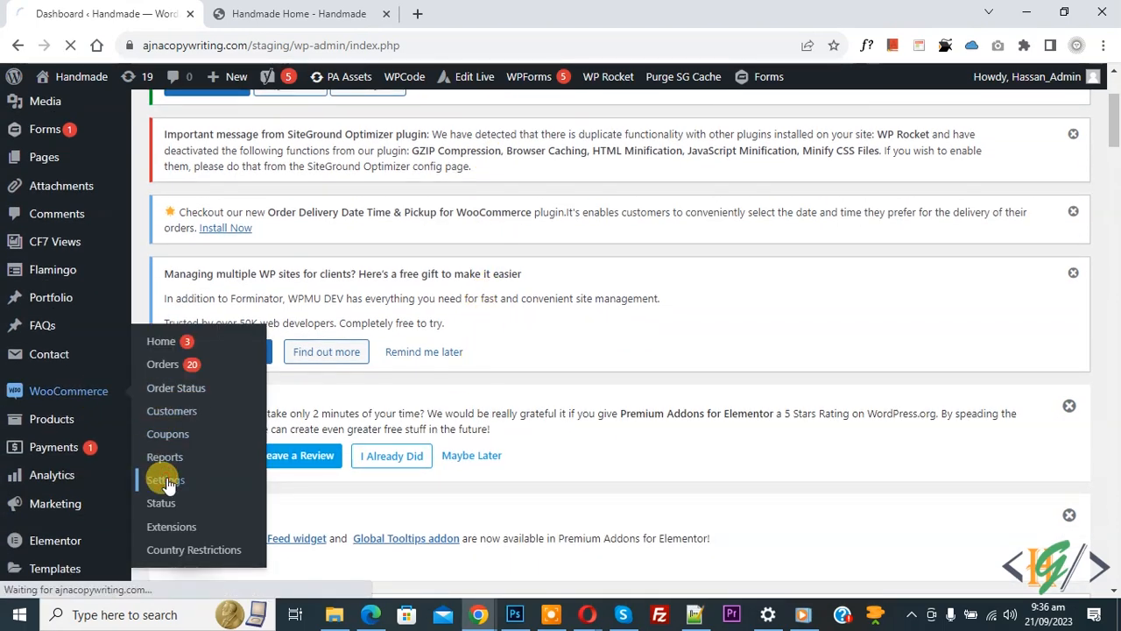
pyautogui.click(164, 480)
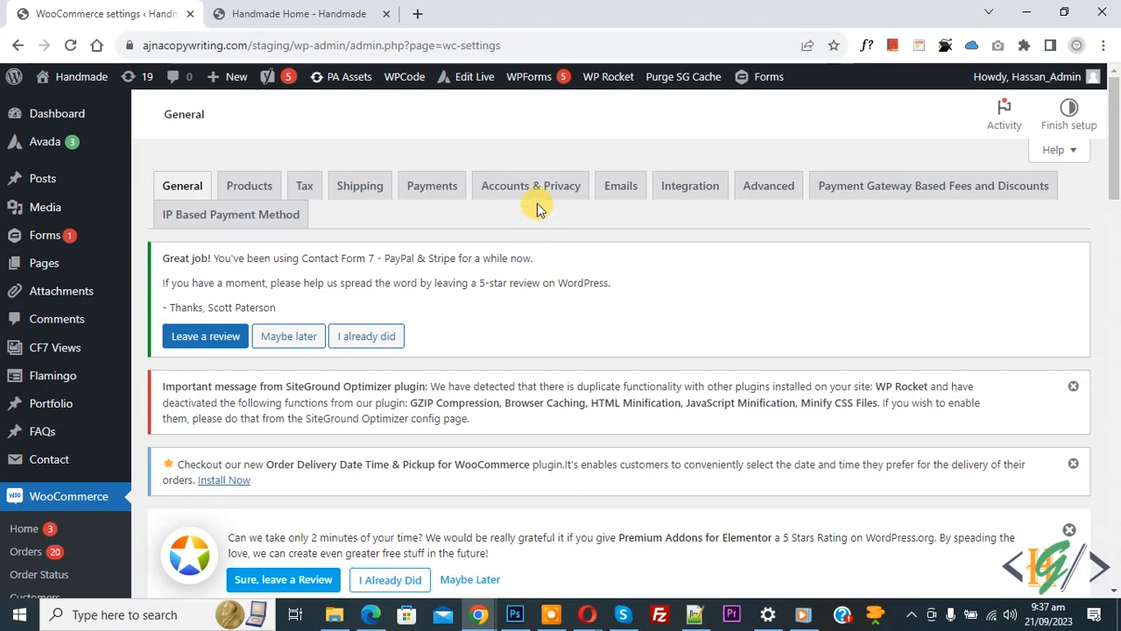
pyautogui.click(529, 185)
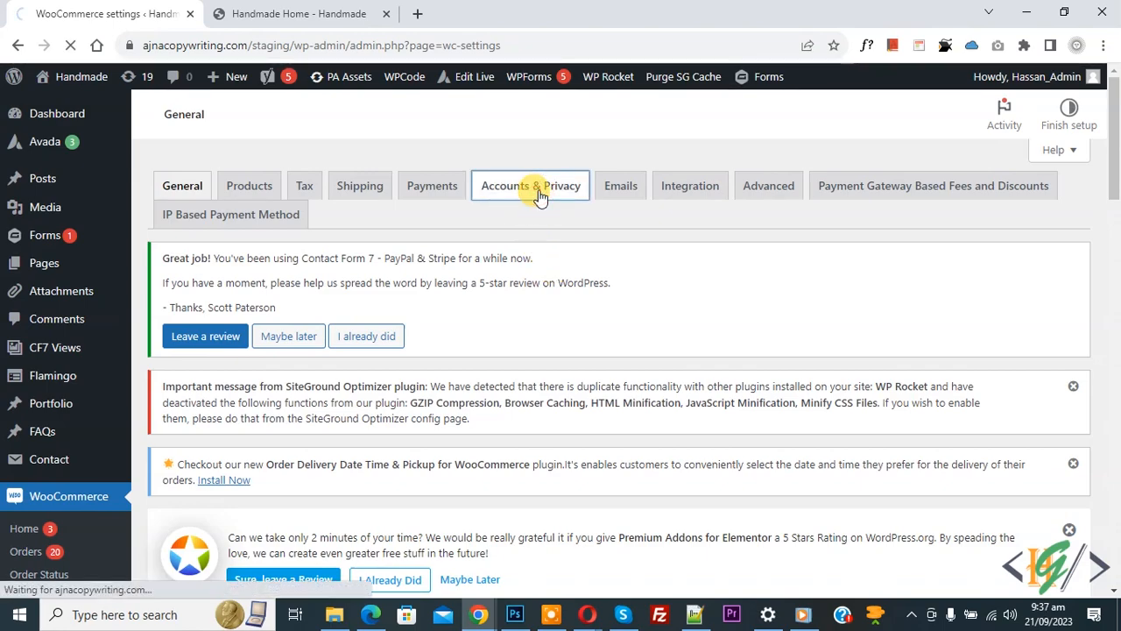
pyautogui.click(531, 186)
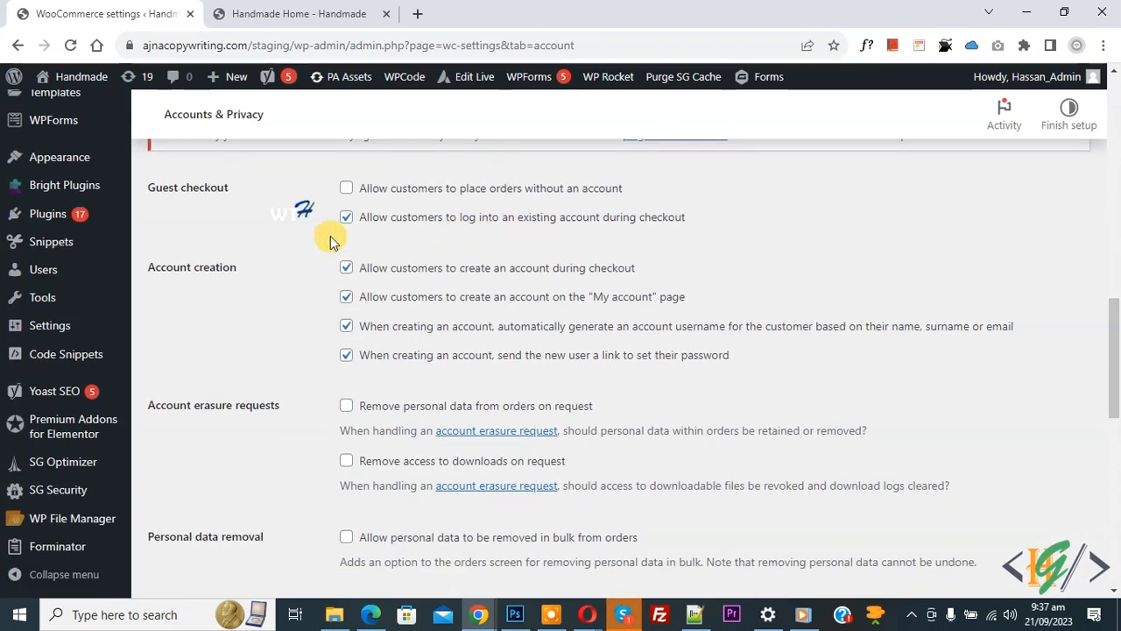
# Disable logging into an existing account and creating an account during checkout, then save
pyautogui.click(346, 217)
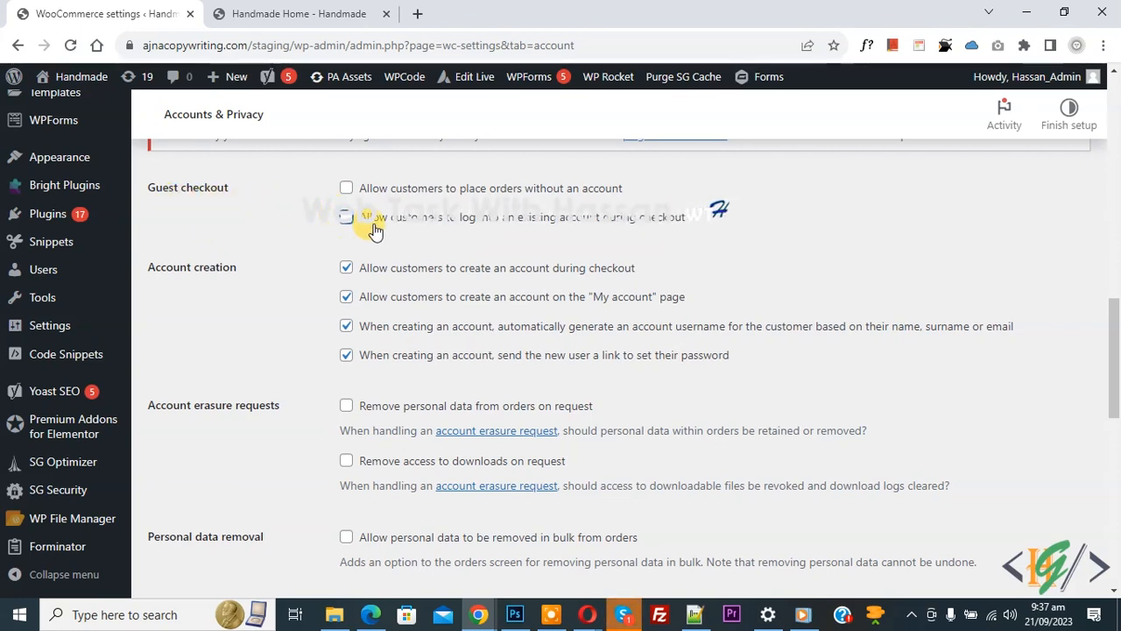
pyautogui.moveTo(517, 231)
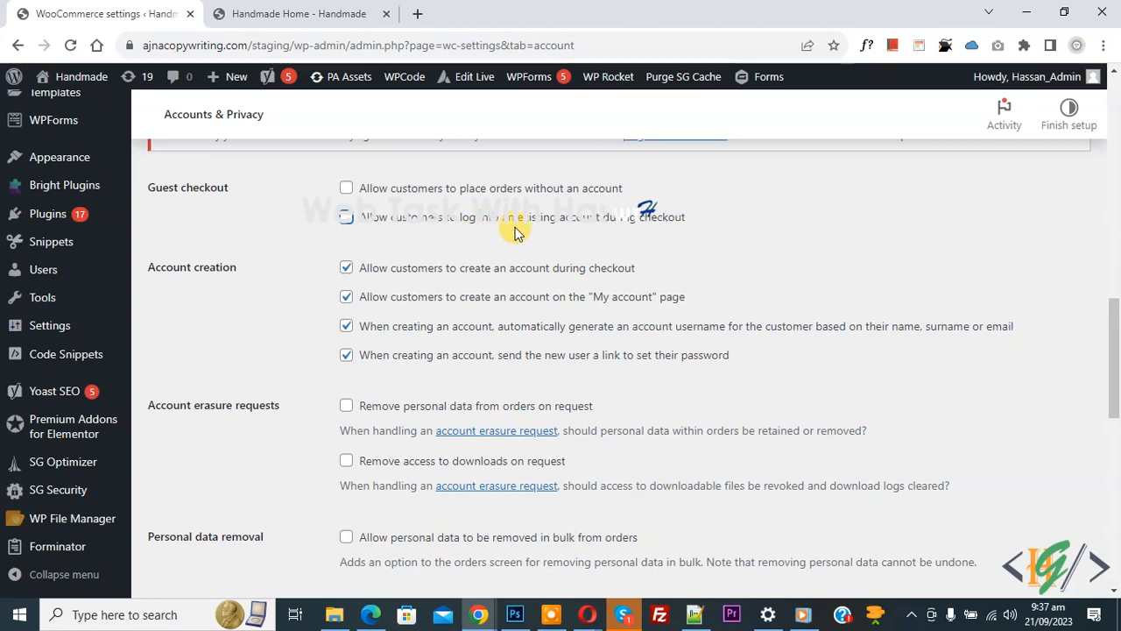
pyautogui.moveTo(249, 275)
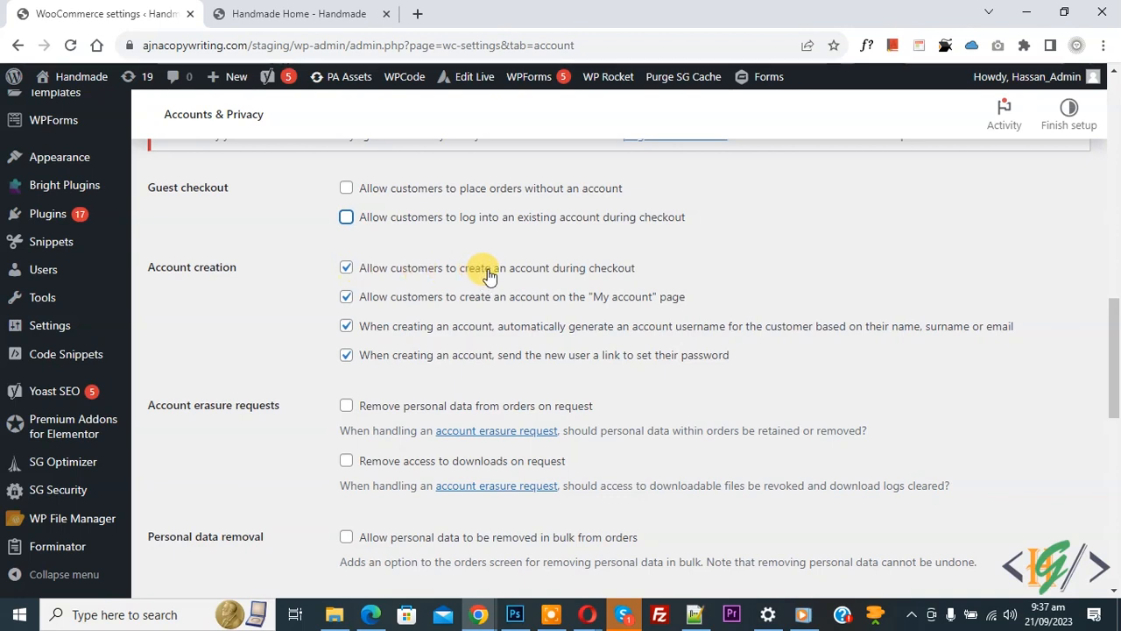
pyautogui.moveTo(603, 277)
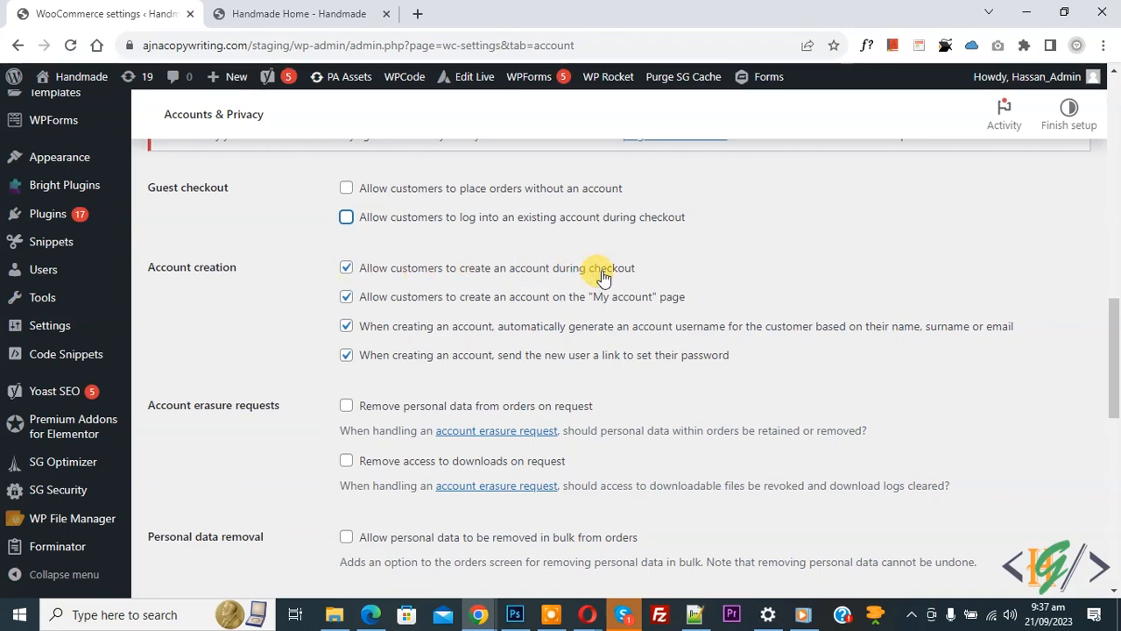
pyautogui.click(347, 267)
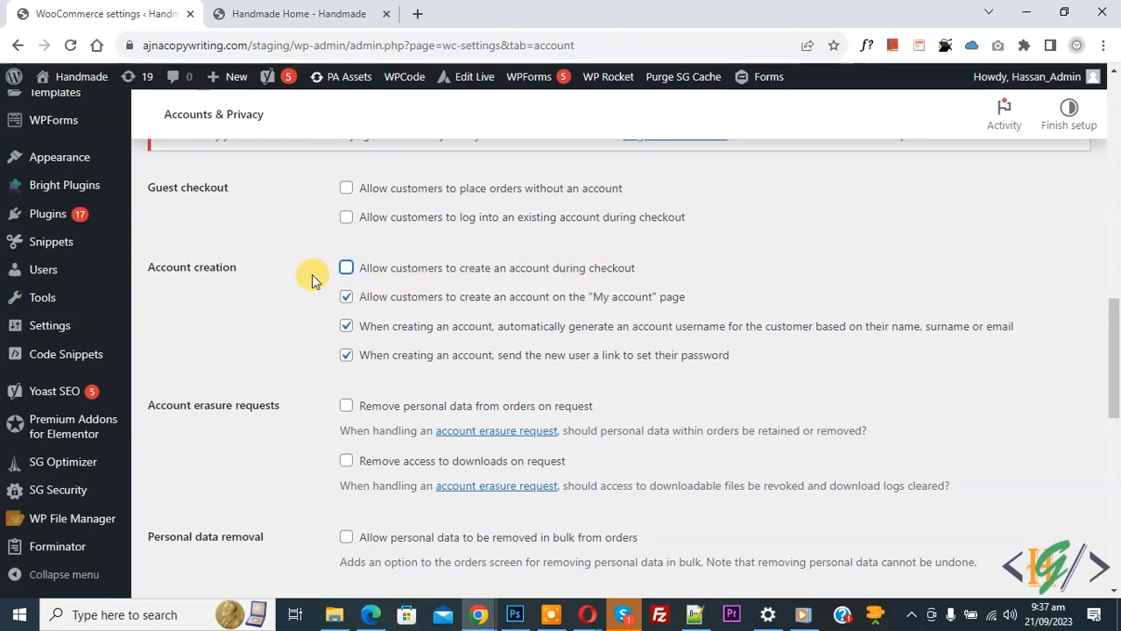
pyautogui.scroll(-3)
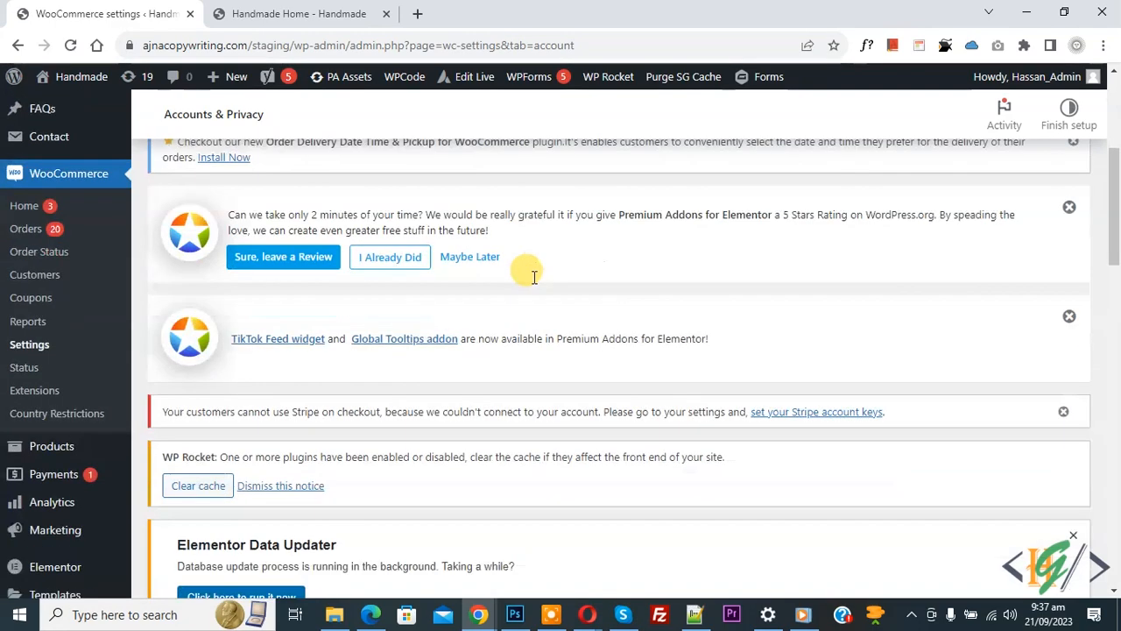
pyautogui.scroll(-3)
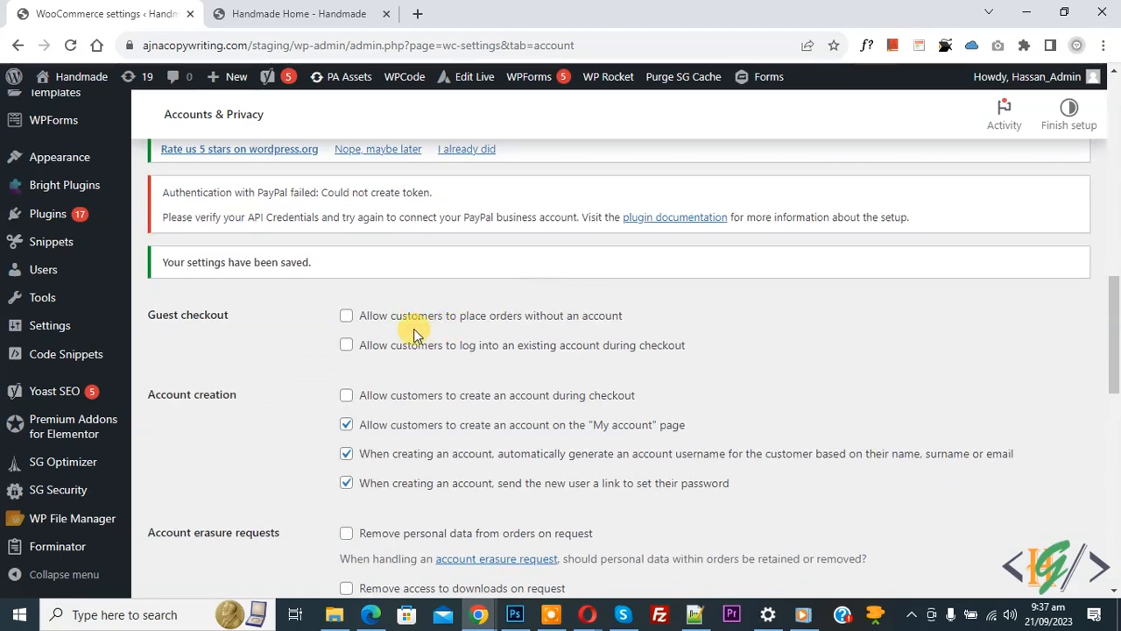
pyautogui.moveTo(395, 330)
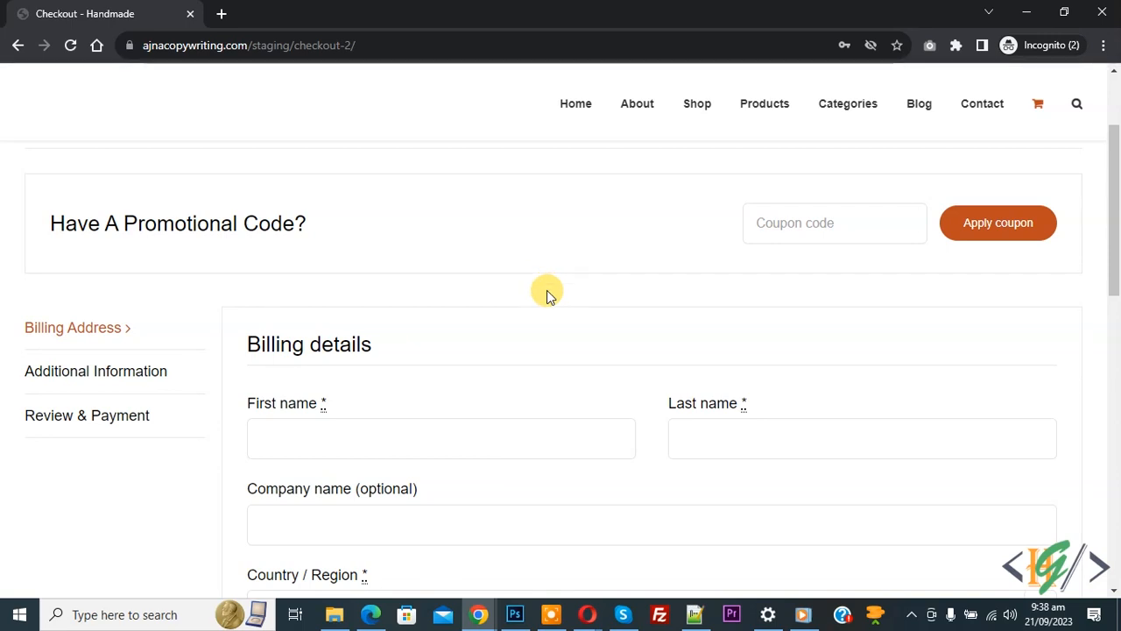
pyautogui.moveTo(438, 214)
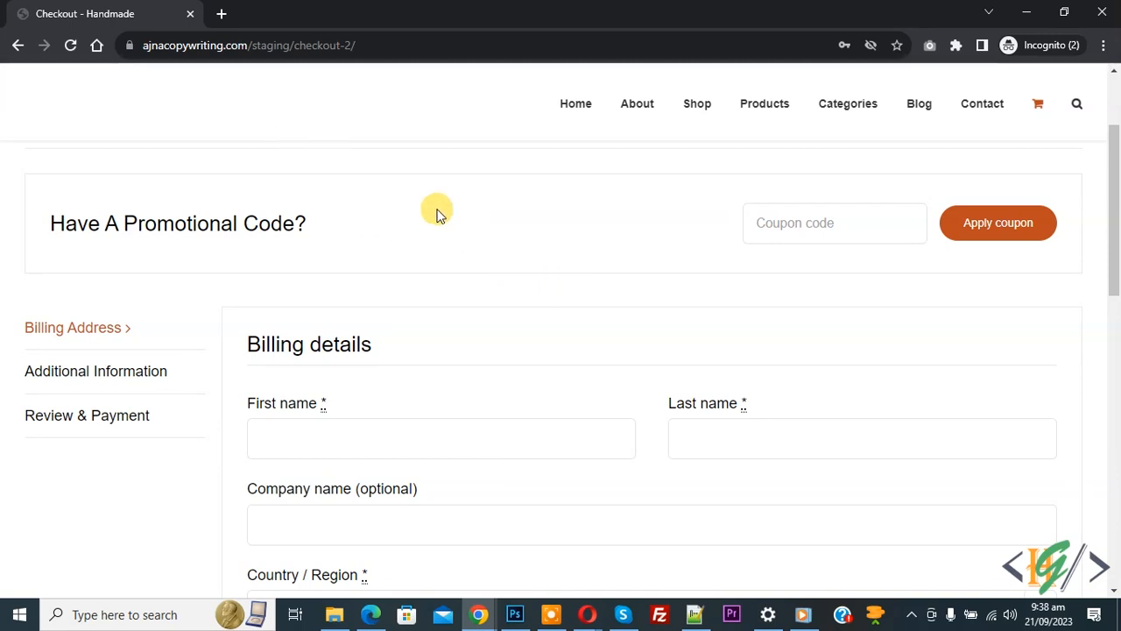
# Return to the cart and proceed to checkout, now showing 'You must be logged in to checkout.'
pyautogui.click(70, 46)
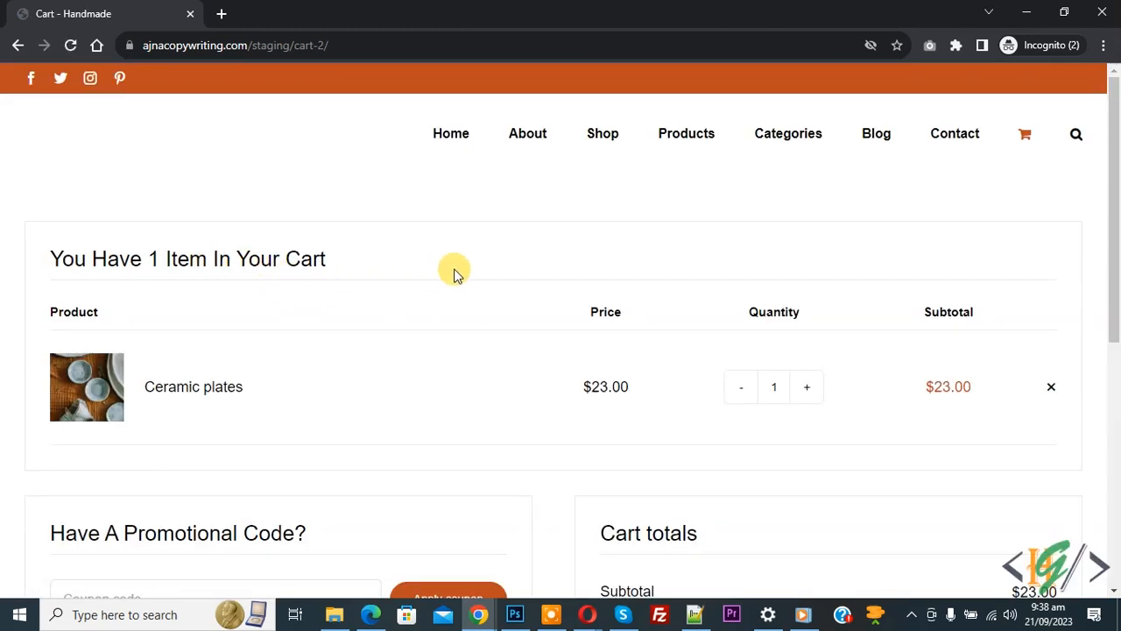
pyautogui.scroll(-3)
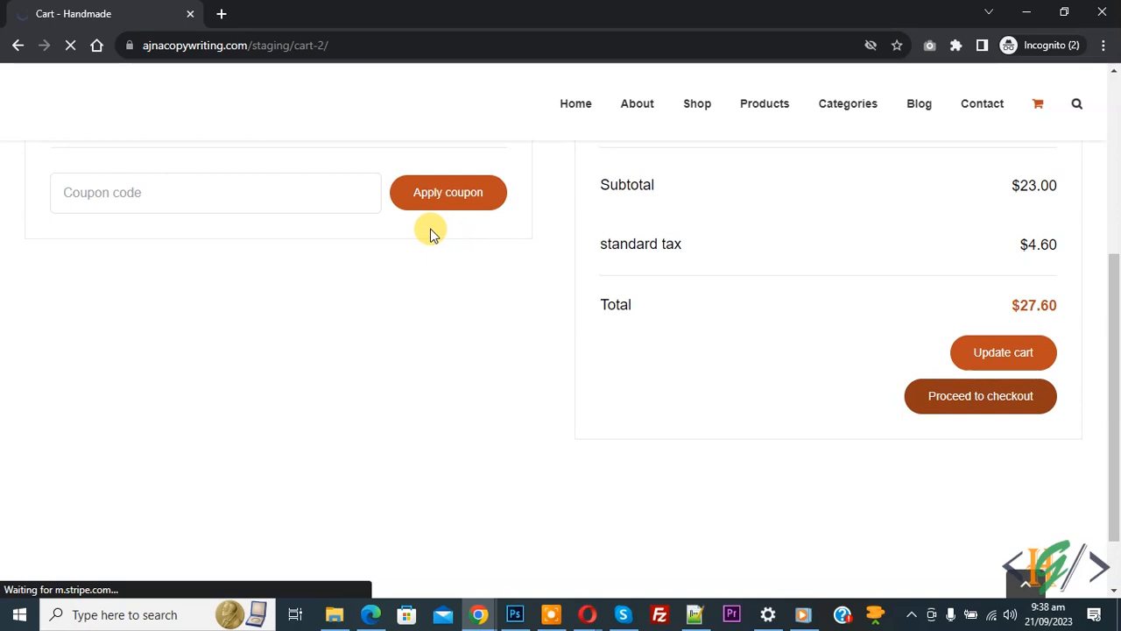
pyautogui.click(981, 396)
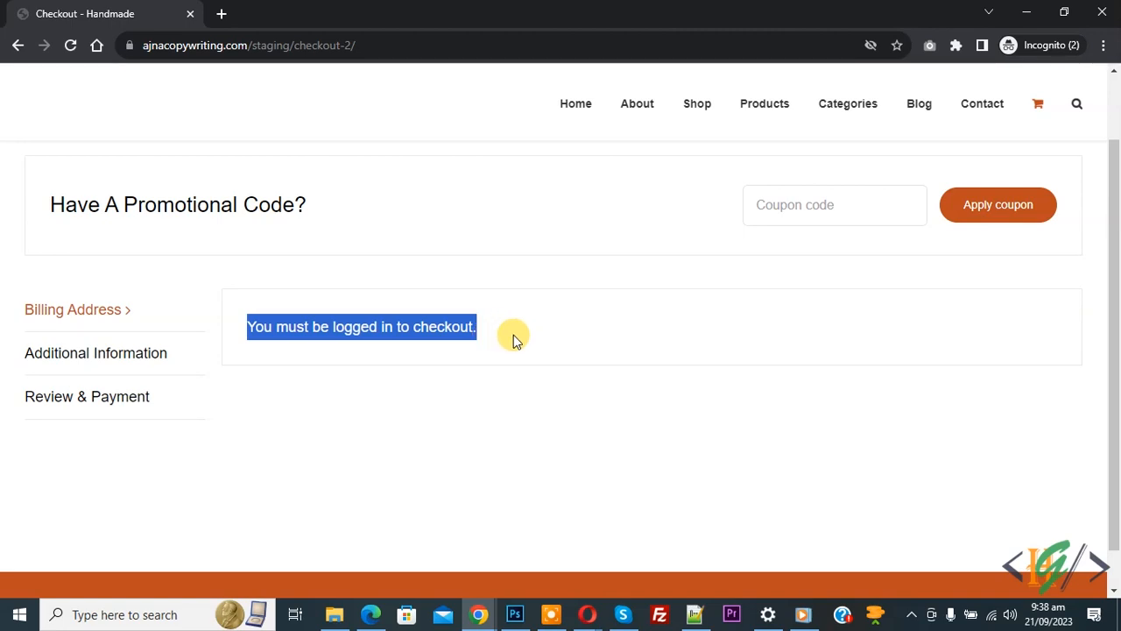
pyautogui.moveTo(547, 324)
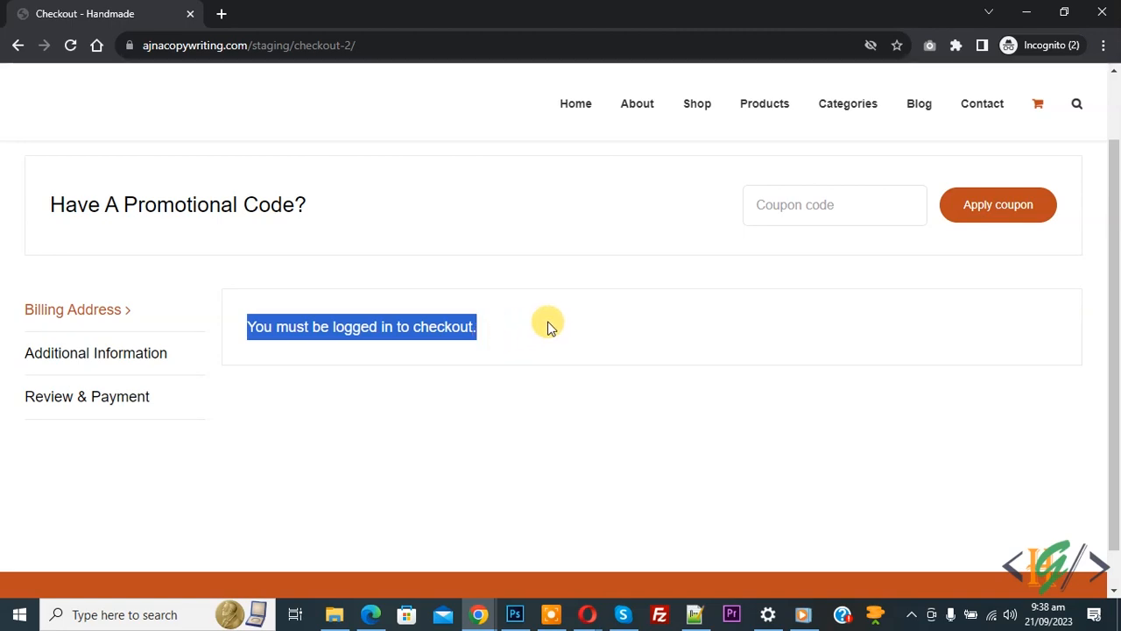